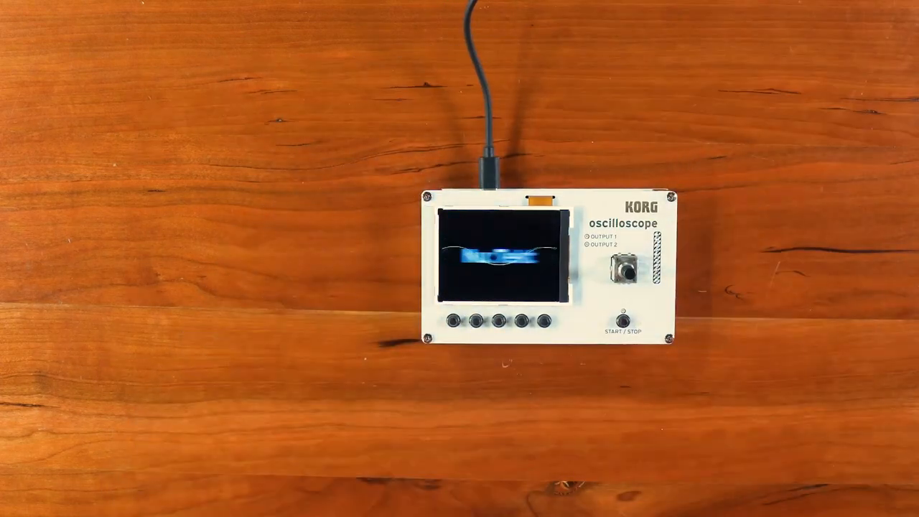
Step: Switch the NTS-2 from the MODE menu to WAVE generator, then back to SCOPE mode
left_click(450, 321)
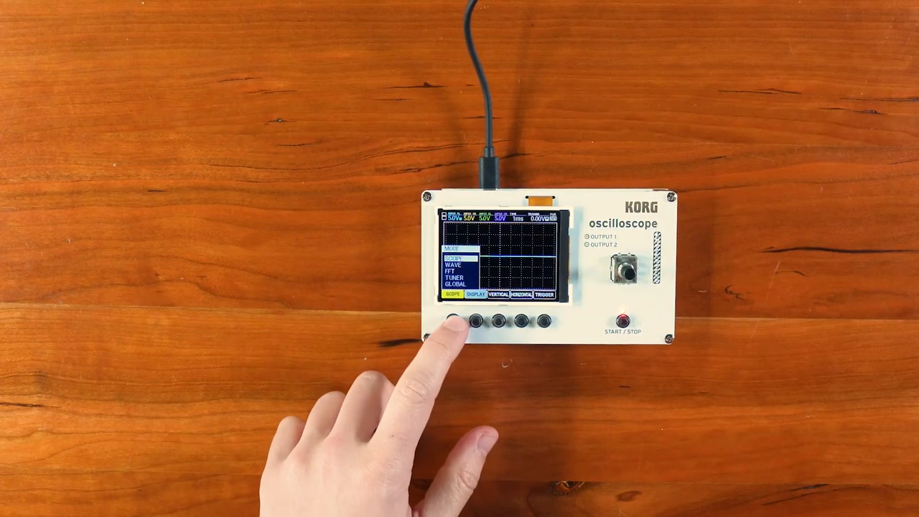
left_click(450, 321)
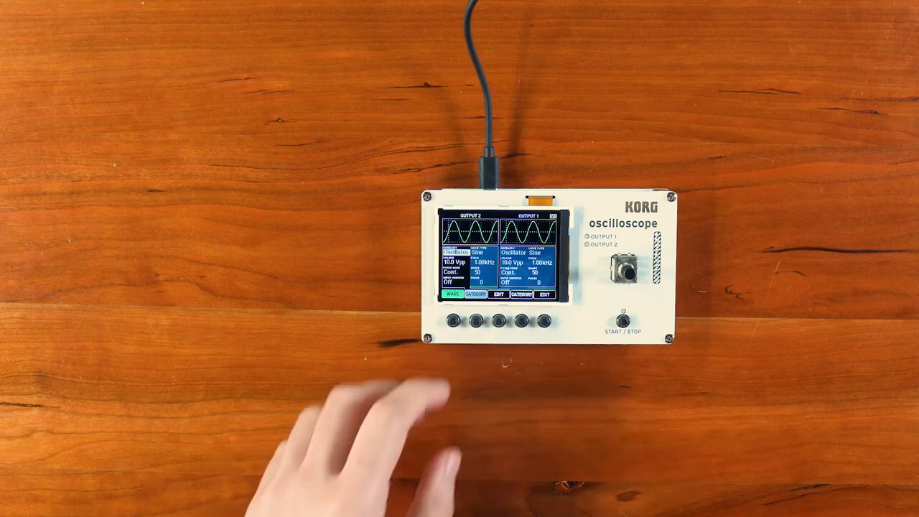
left_click(451, 325)
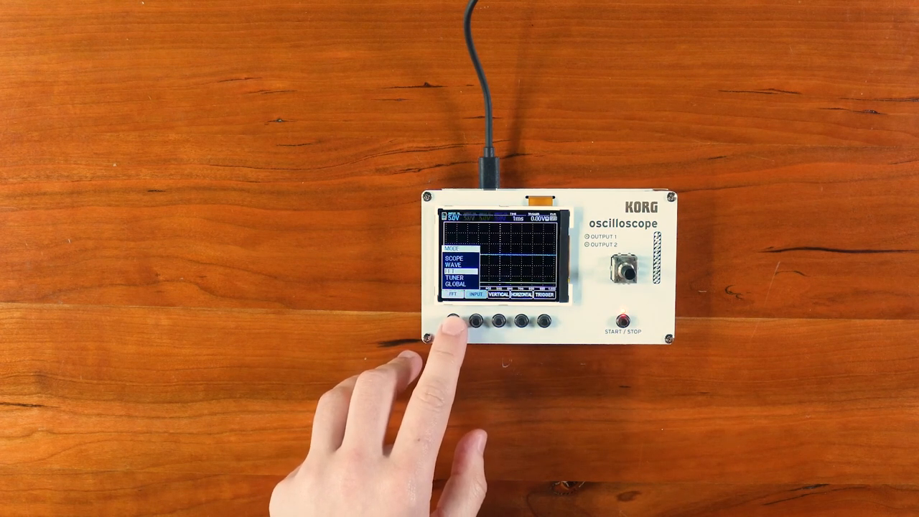
left_click(471, 322)
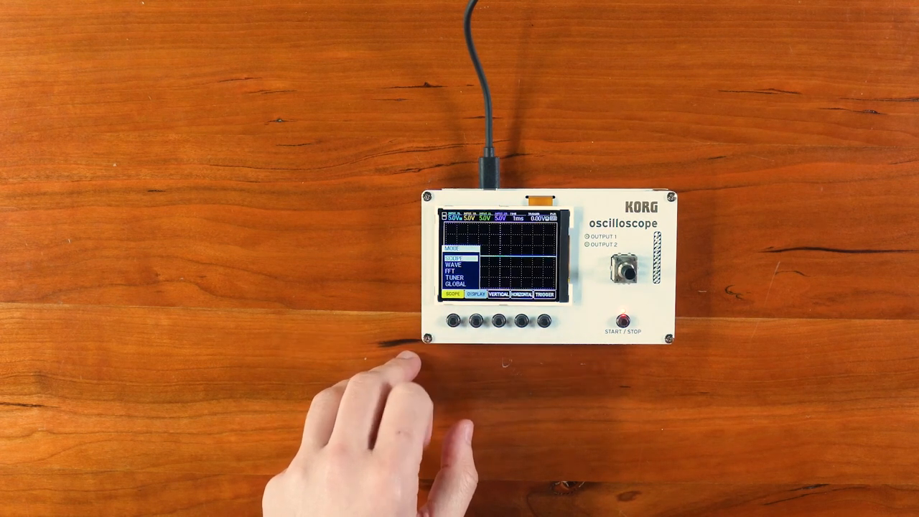